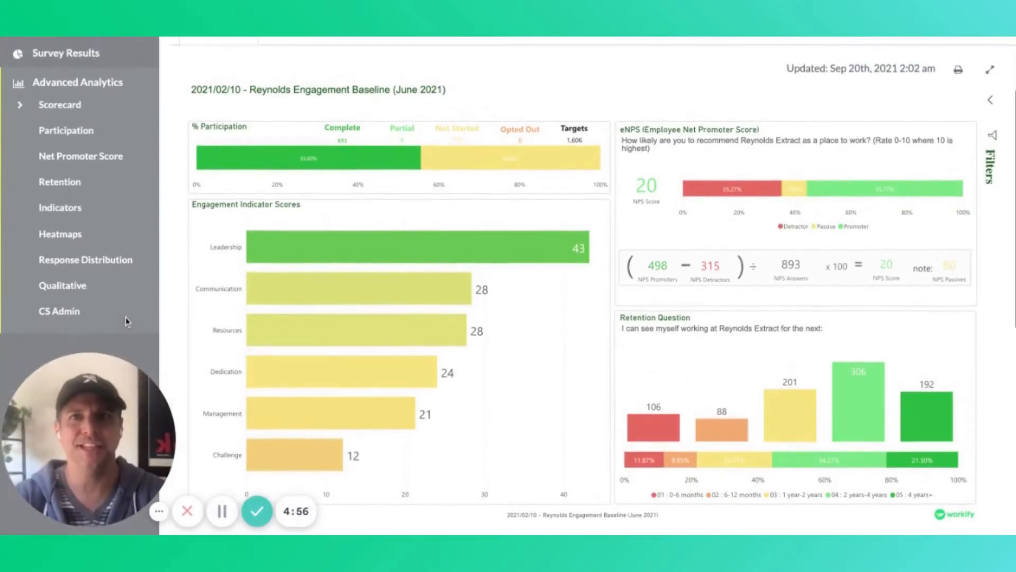
{"action": "mouse_move", "coordinate": [166, 346]}
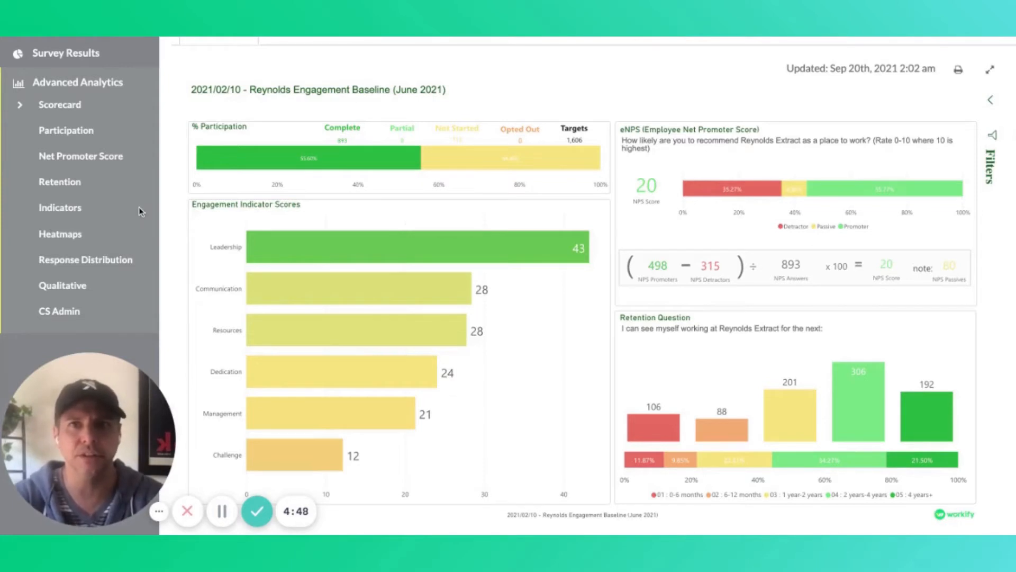
{"action": "mouse_move", "coordinate": [136, 122]}
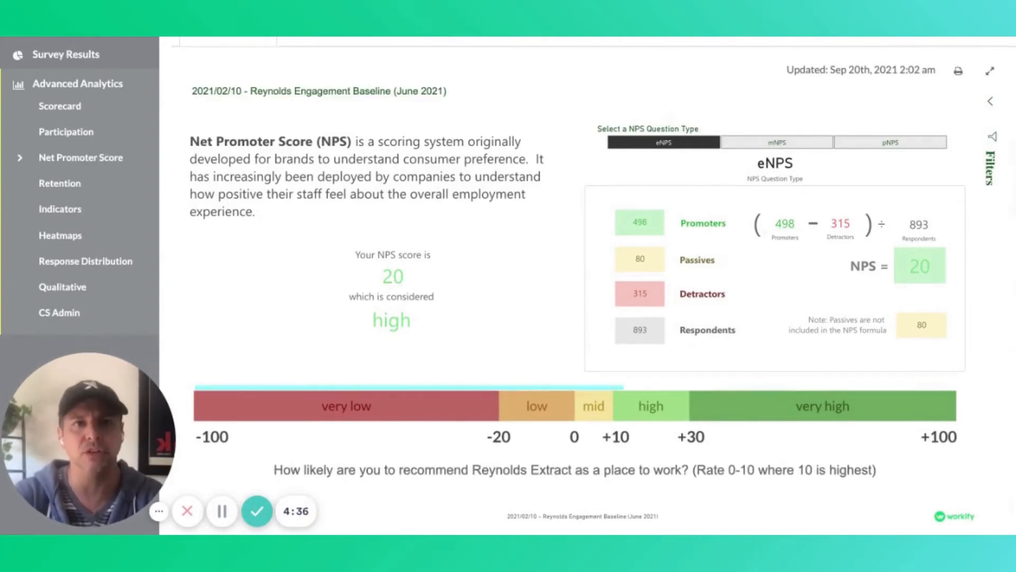
- Expand the Management indicator to show its five manager-related question scores
{"action": "scroll", "scroll_direction": "up", "scroll_amount": 3}
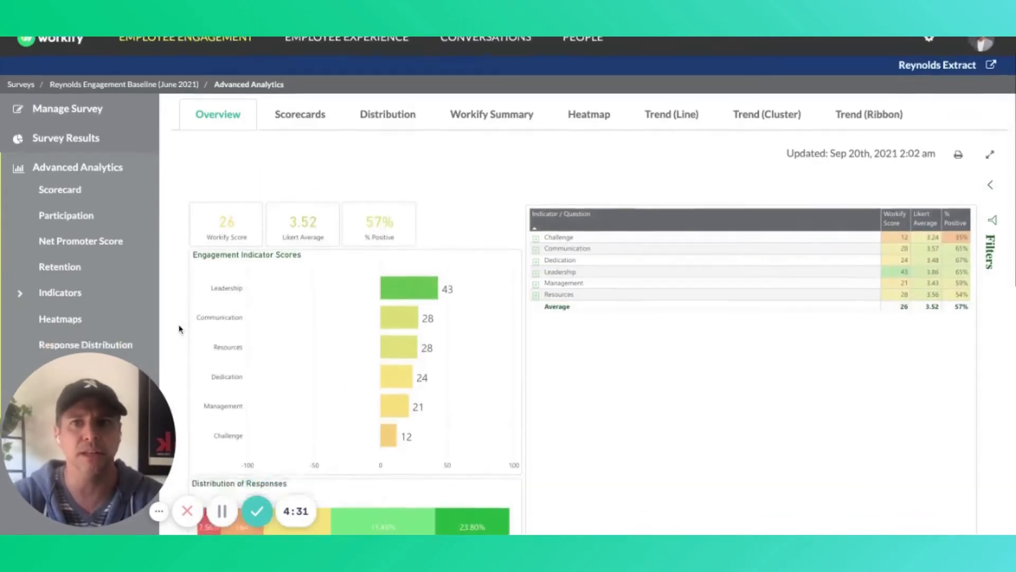
{"action": "scroll", "scroll_direction": "down", "scroll_amount": 3}
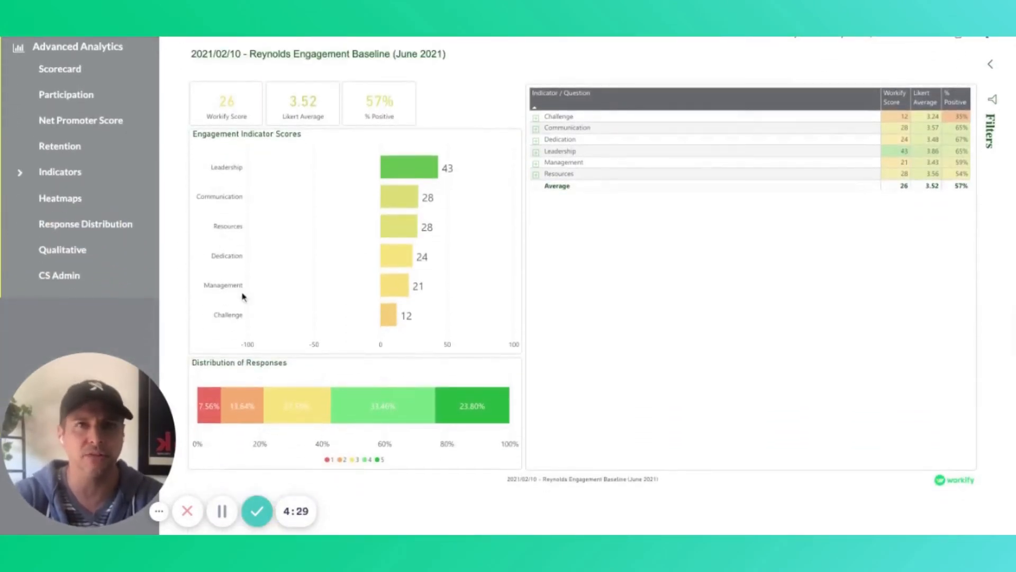
{"action": "mouse_move", "coordinate": [472, 218]}
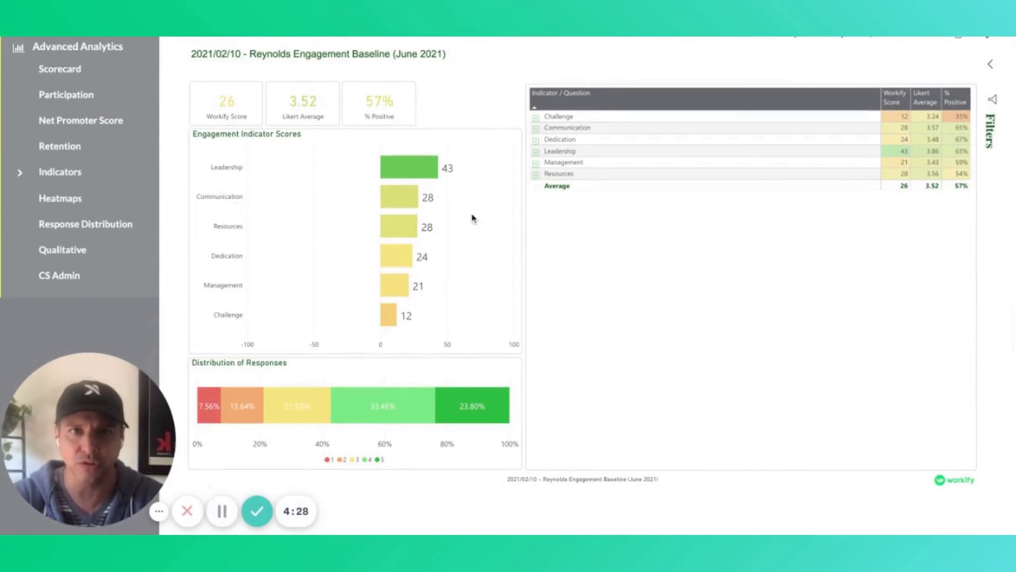
{"action": "left_click", "coordinate": [535, 161]}
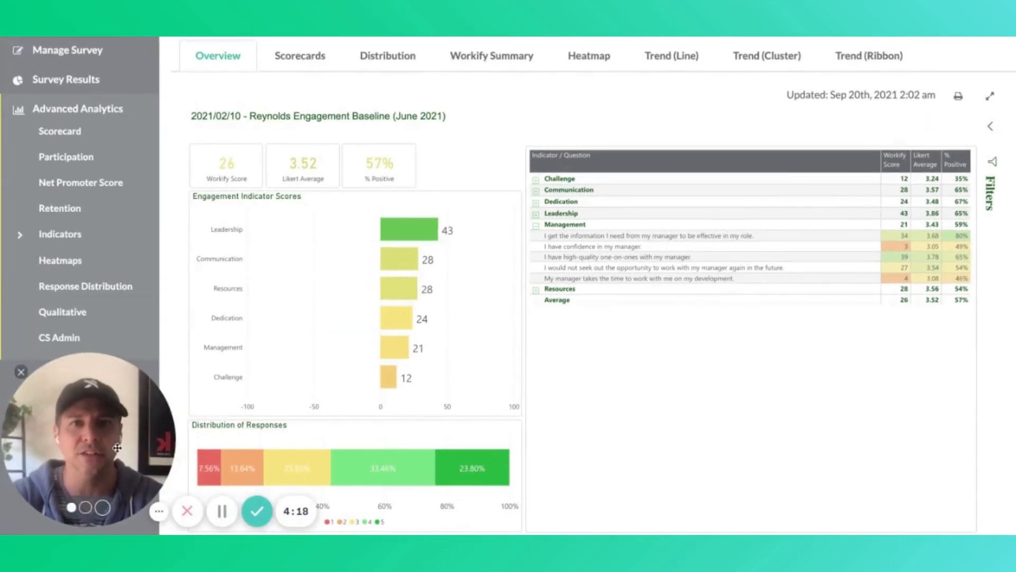
{"action": "mouse_move", "coordinate": [257, 511]}
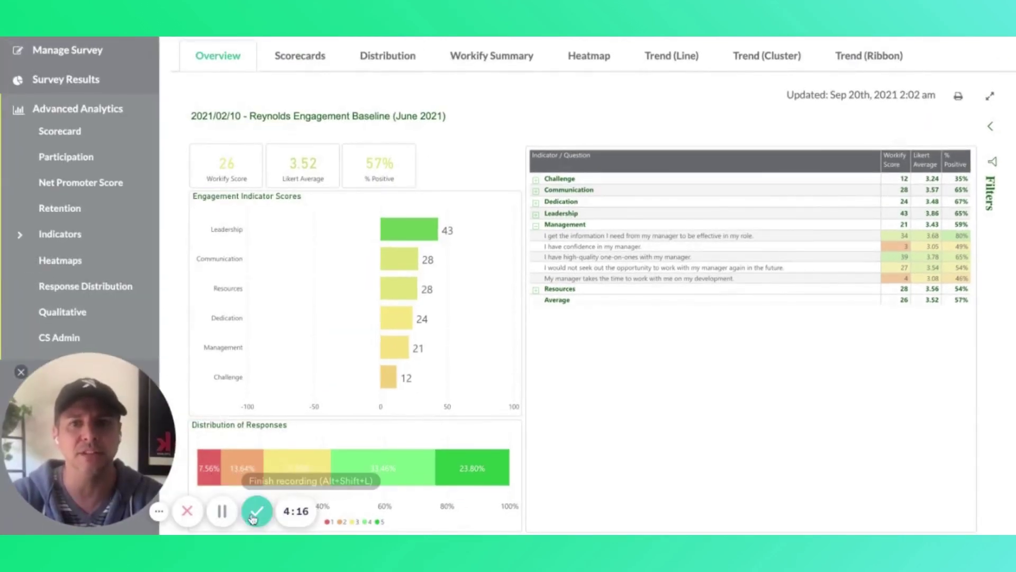